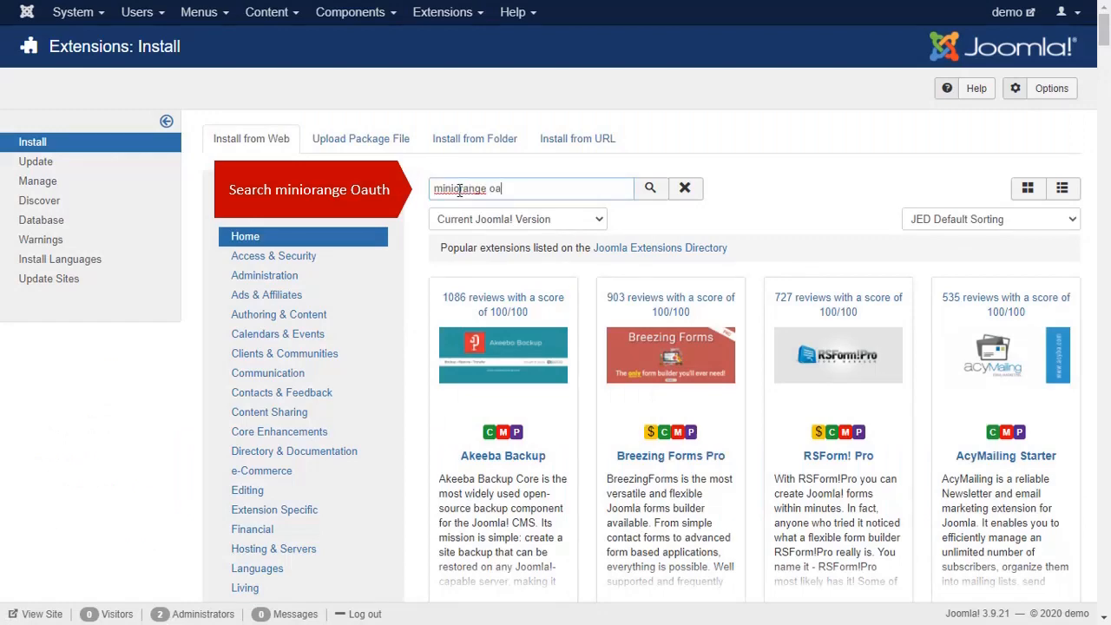
Find 'miniorange oauth' in the extensions directory and install miniOrange OAuth Client
{"action": "left_click", "coordinate": [649, 187]}
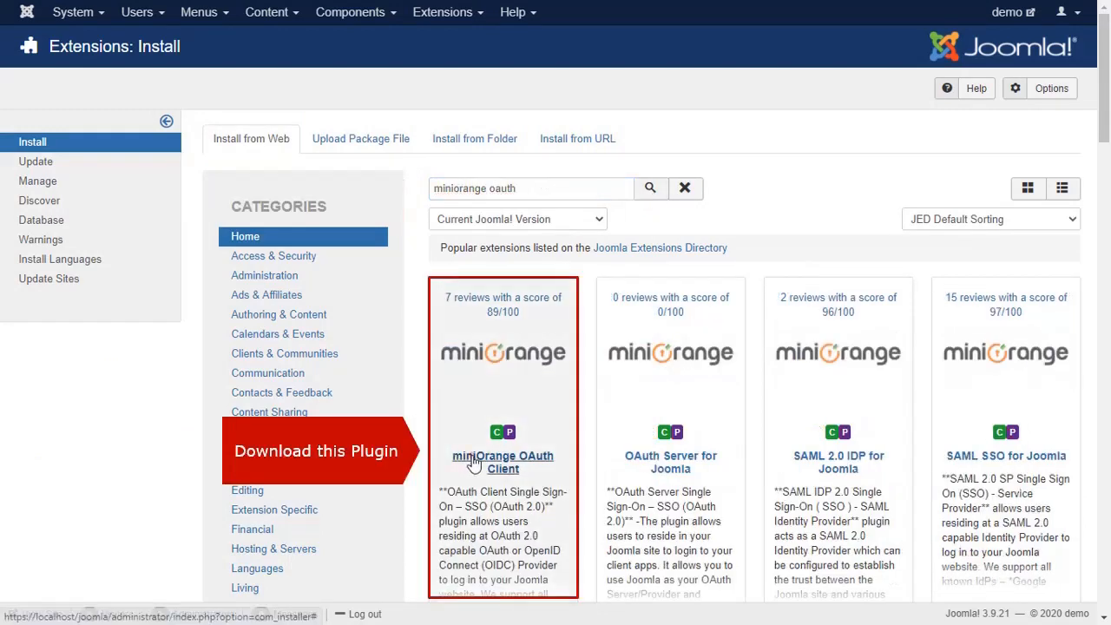
{"action": "left_click", "coordinate": [504, 462]}
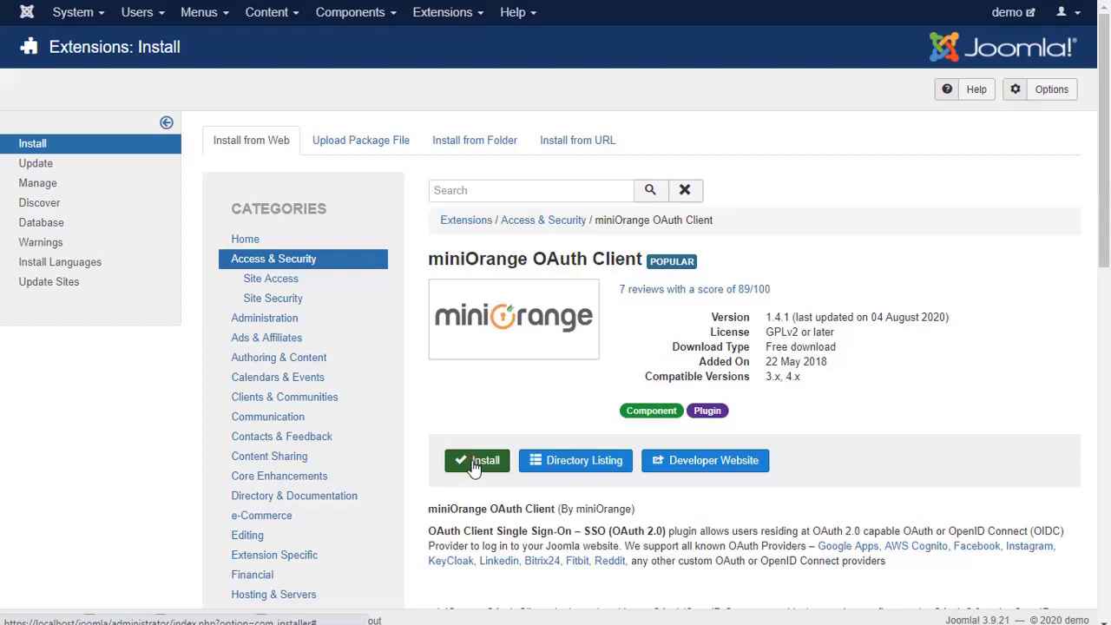
{"action": "left_click", "coordinate": [476, 460]}
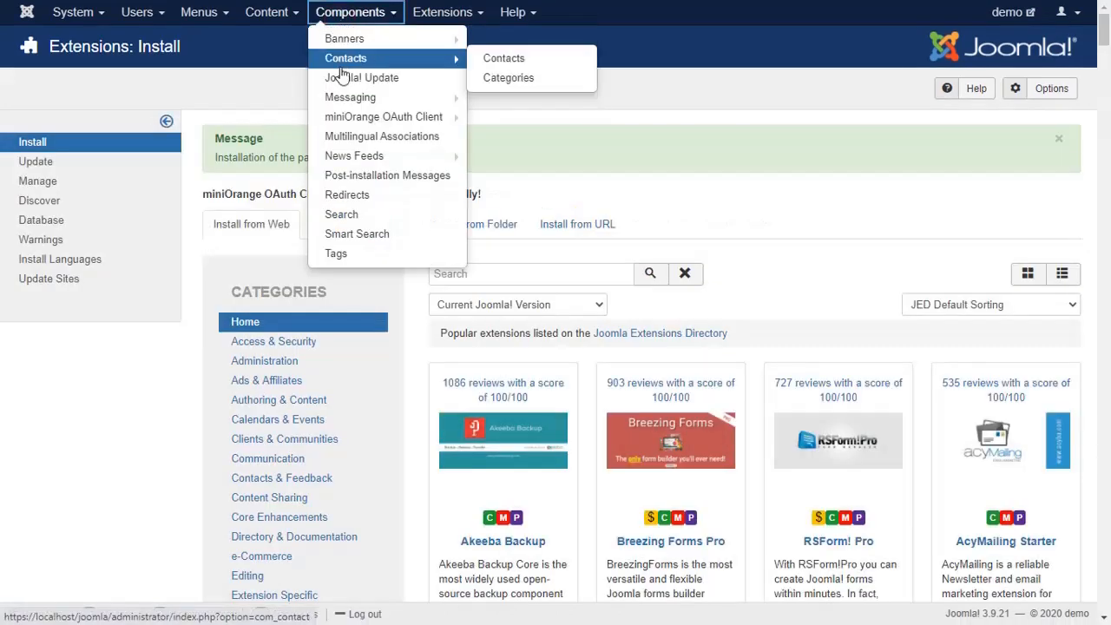
{"action": "mouse_move", "coordinate": [382, 116]}
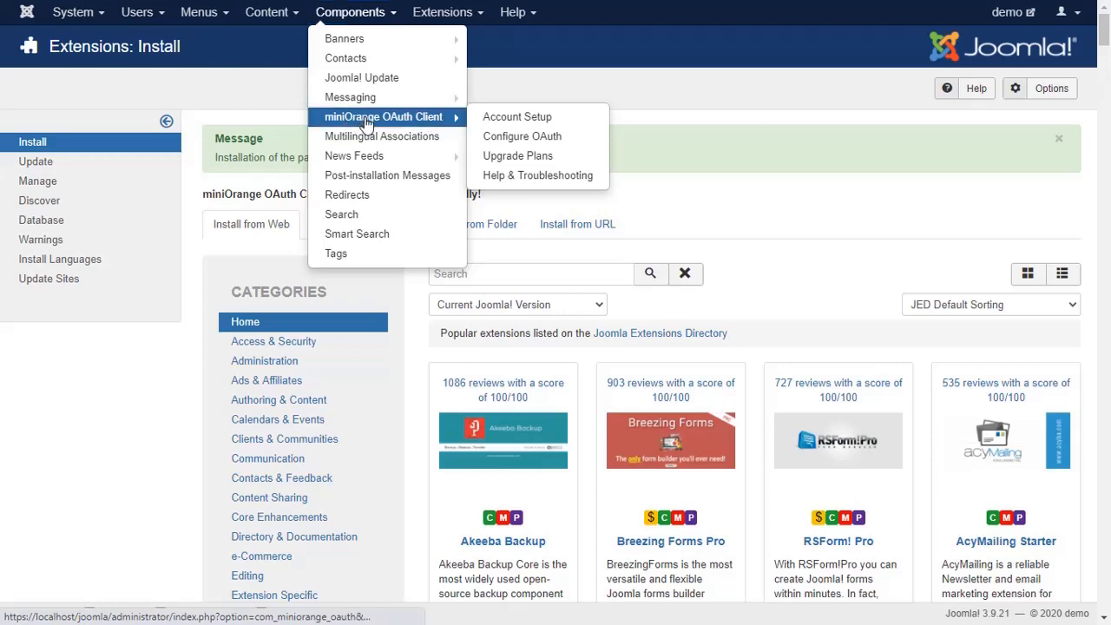
In miniOrange Configure OAuth, search 'Disco' and select the Discord application tile
{"action": "left_click", "coordinate": [521, 136]}
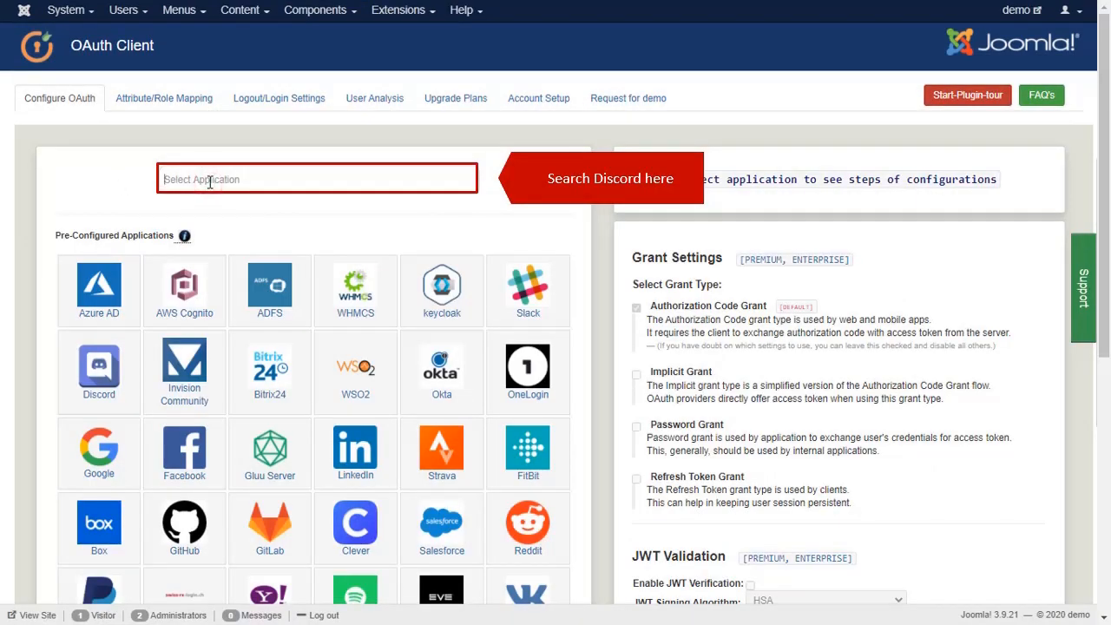
{"action": "type", "text": "Discord"}
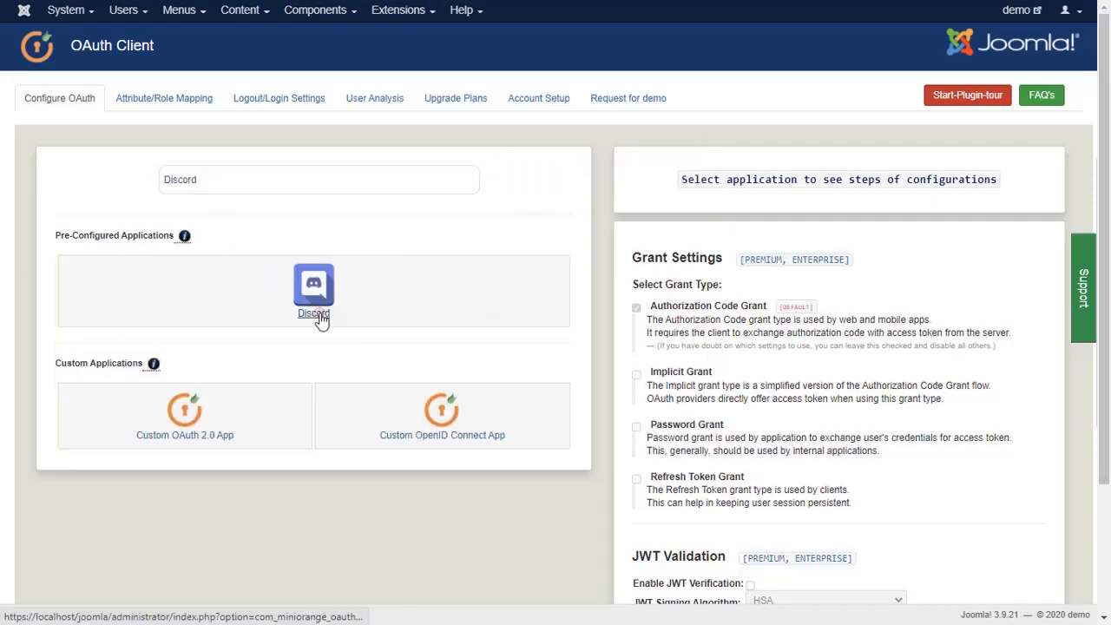
{"action": "left_click", "coordinate": [313, 292]}
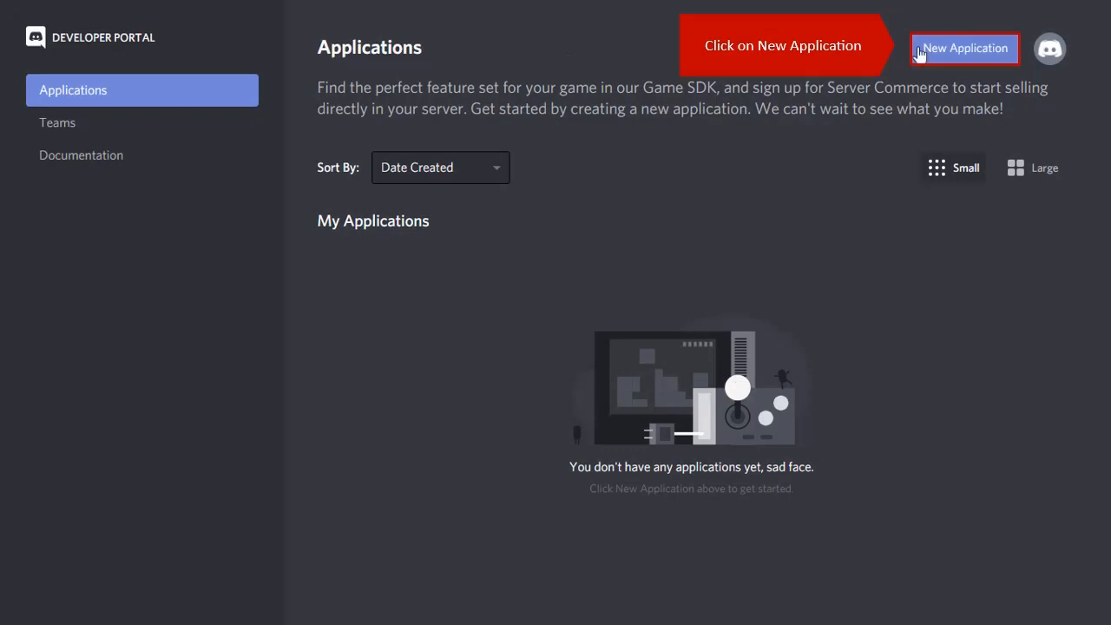
Create a new Discord Developer Portal application named 'demo 1'
{"action": "left_click", "coordinate": [966, 49]}
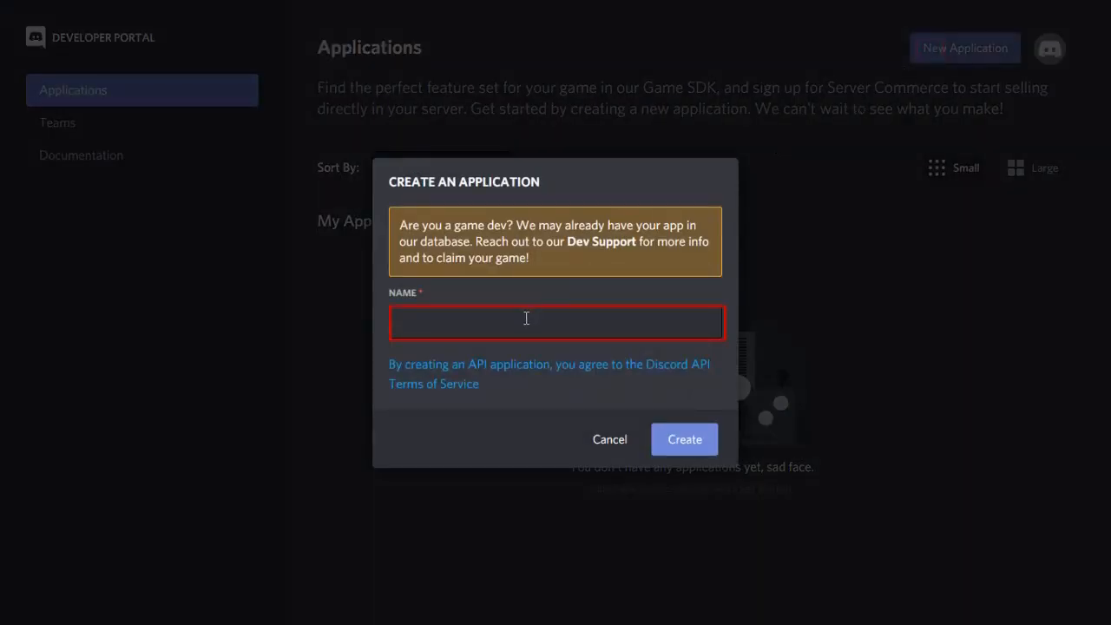
{"action": "type", "text": "demo"}
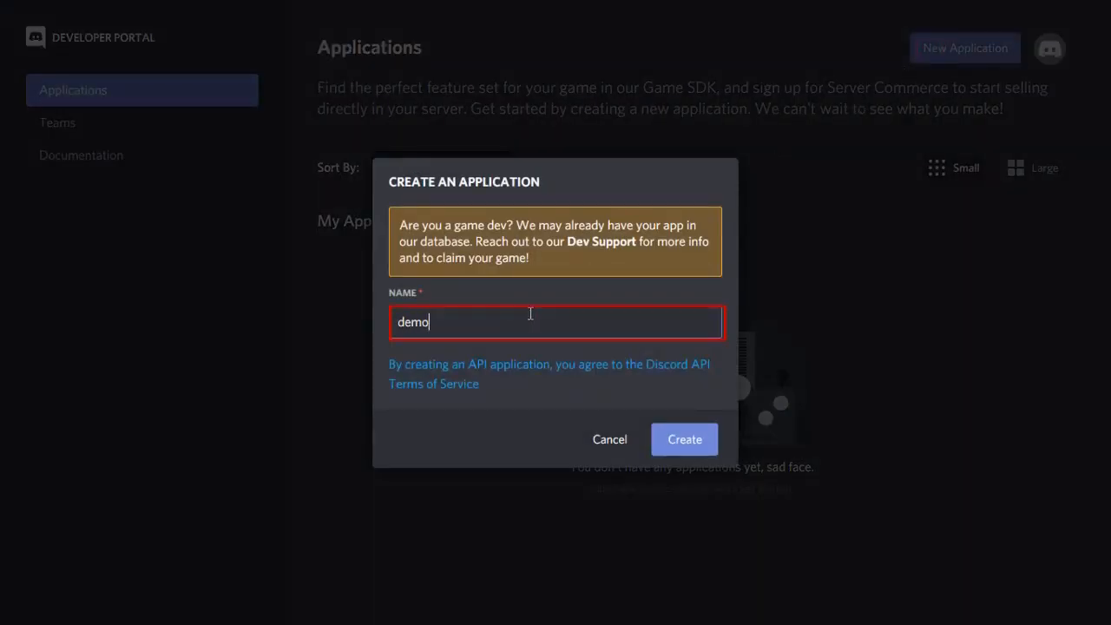
{"action": "type", "text": "1"}
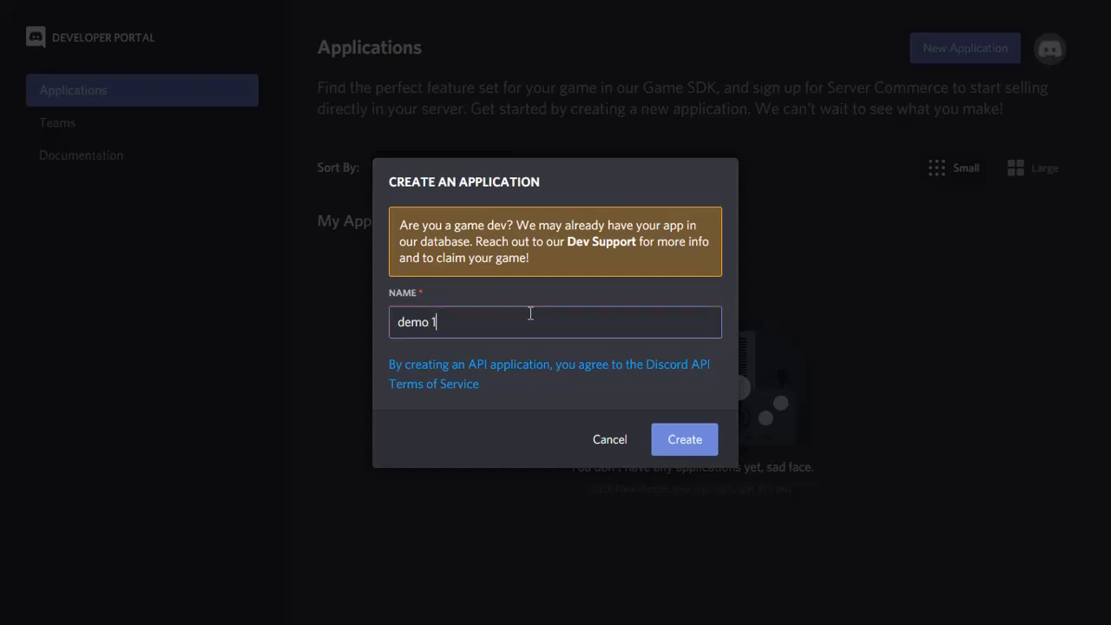
{"action": "left_click", "coordinate": [684, 439]}
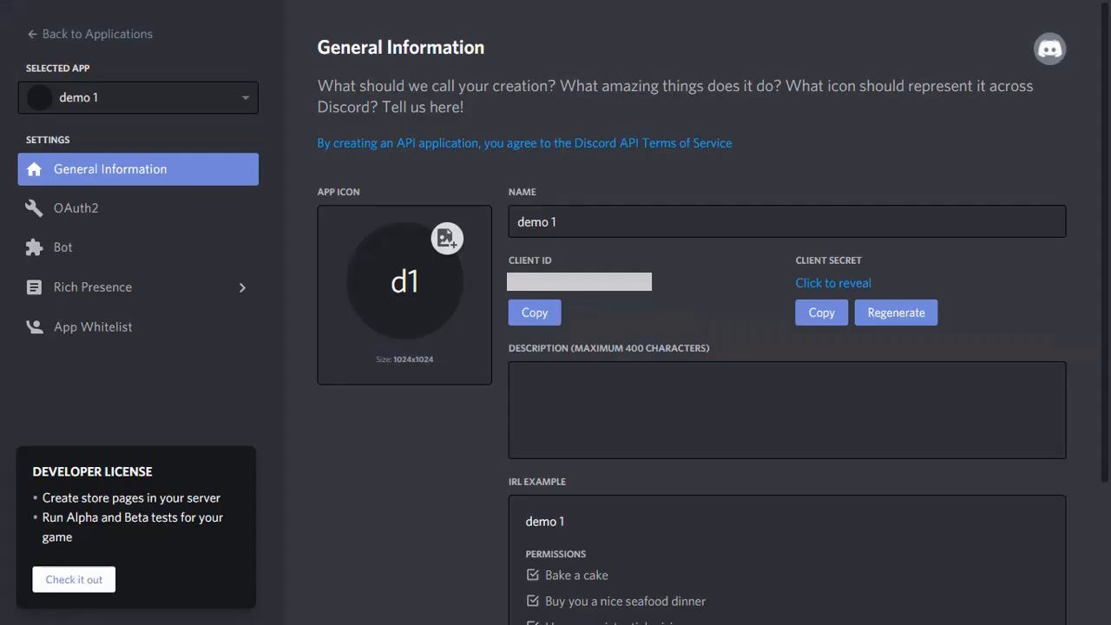
Reveal and copy the Discord client secret, enter it with the client ID, and save settings
{"action": "left_click", "coordinate": [834, 281]}
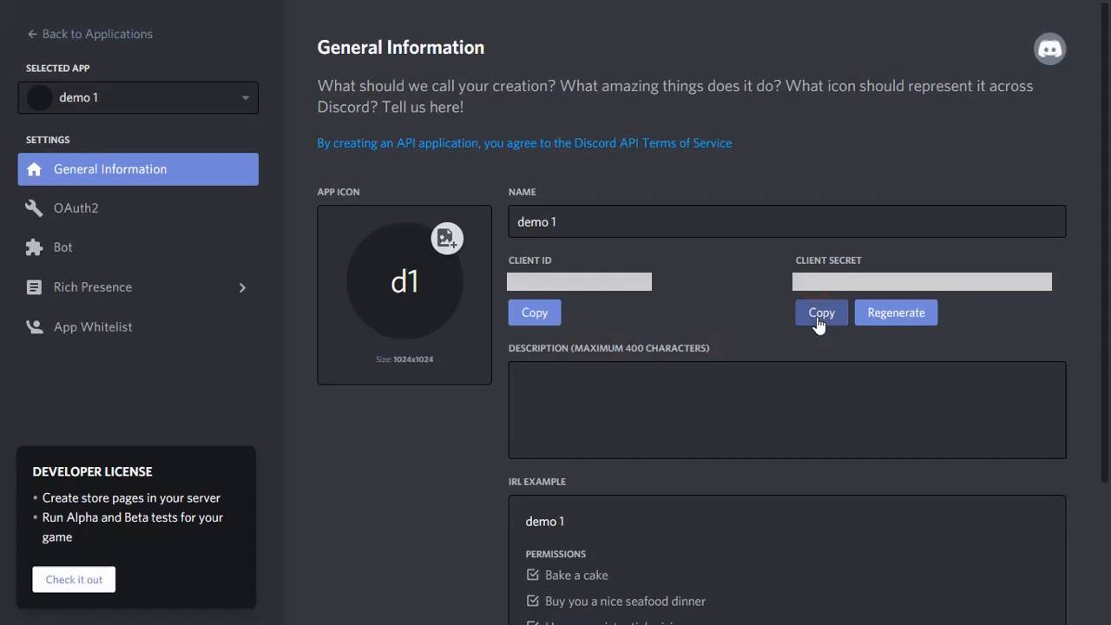
{"action": "left_click", "coordinate": [819, 313]}
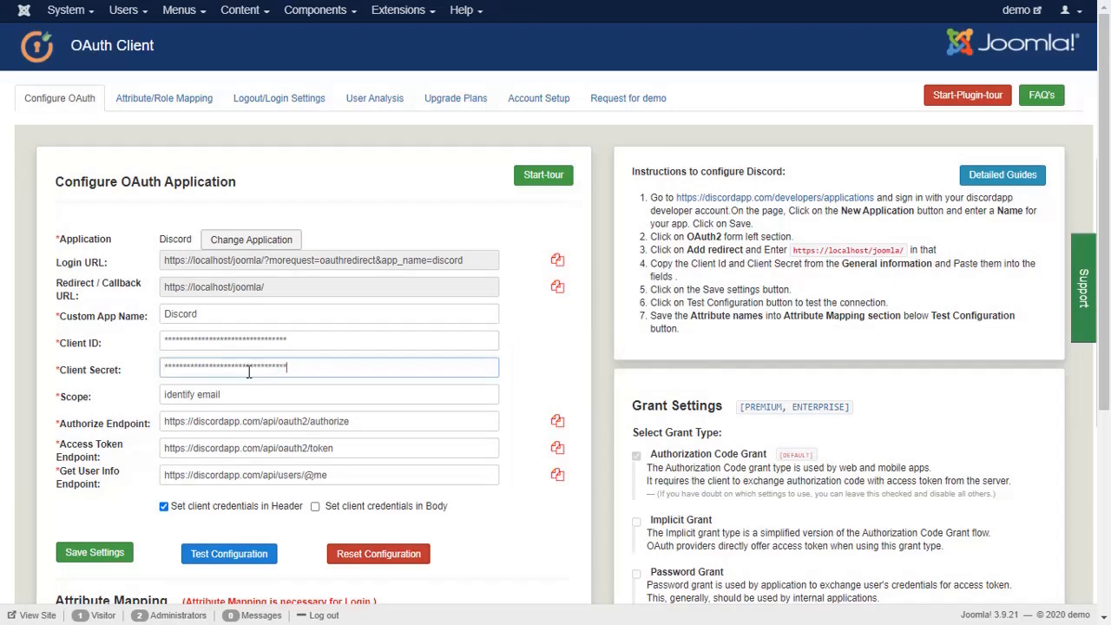
{"action": "left_click", "coordinate": [93, 552]}
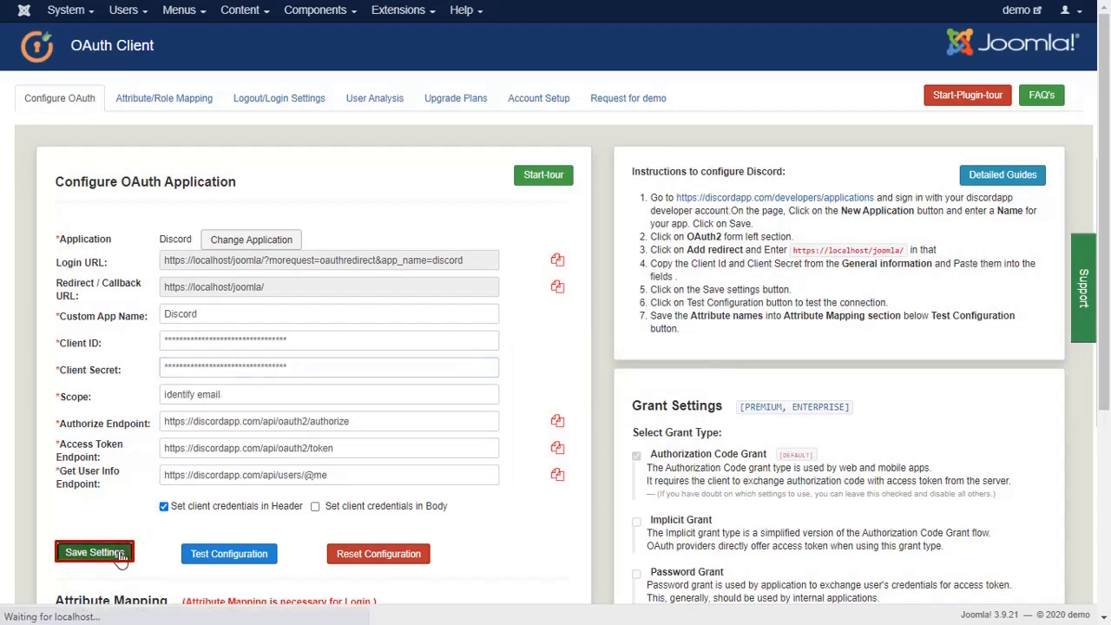
{"action": "left_click", "coordinate": [94, 553]}
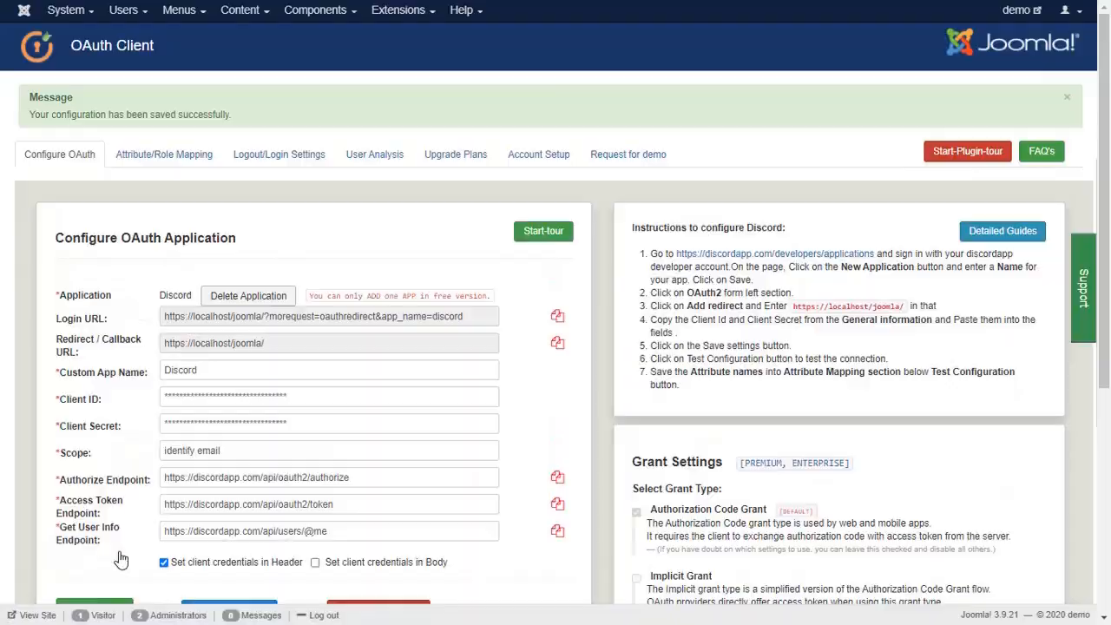
In demo 1's OAuth2 settings, add a new redirect URL for Joomla
{"action": "left_click", "coordinate": [125, 212]}
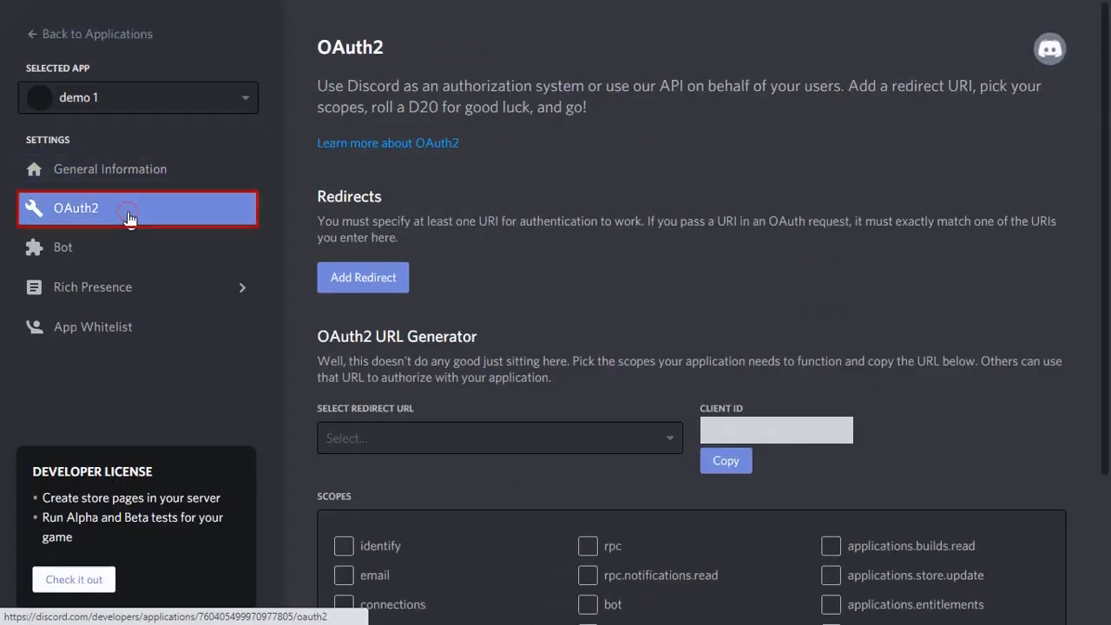
{"action": "left_click", "coordinate": [363, 278]}
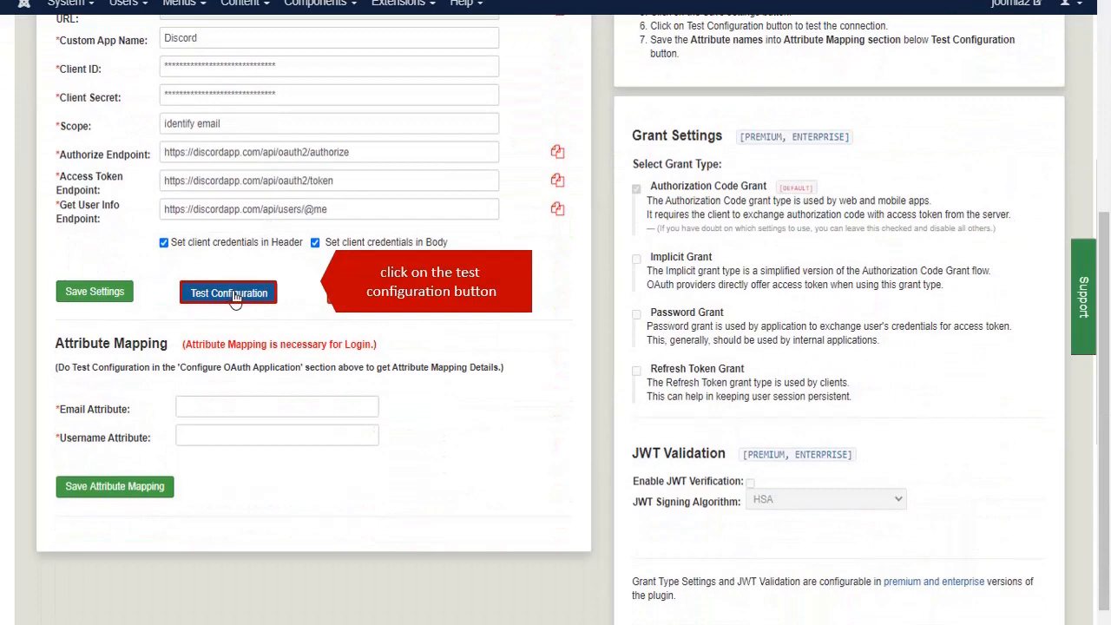
Test the Discord configuration, authorize demo 1, and select the returned email attribute
{"action": "left_click", "coordinate": [229, 292]}
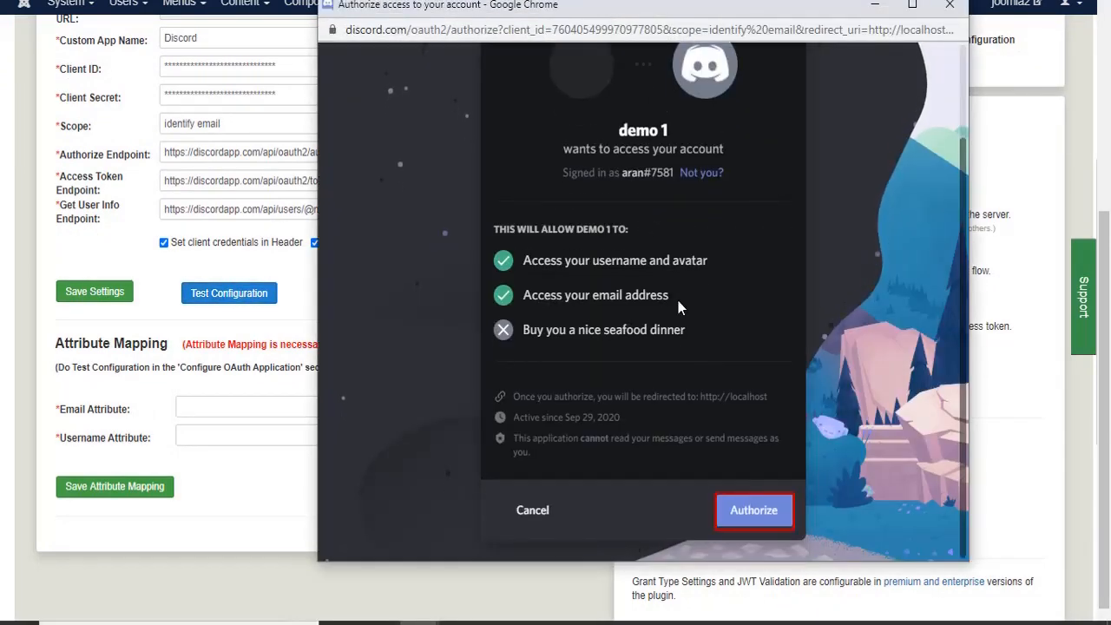
{"action": "left_click", "coordinate": [753, 510]}
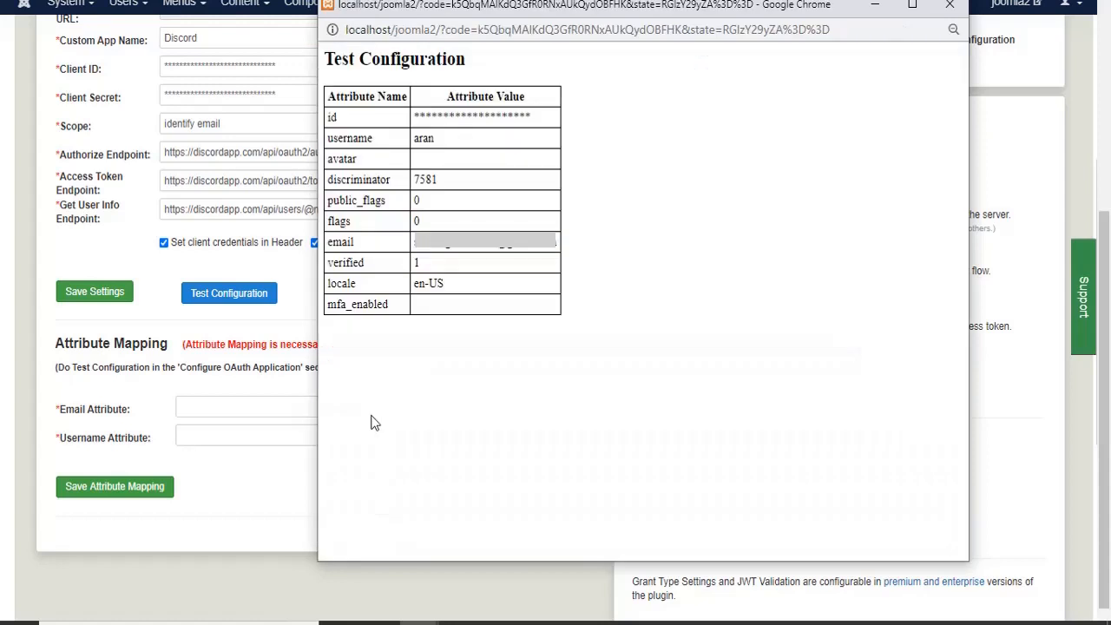
{"action": "mouse_move", "coordinate": [348, 359]}
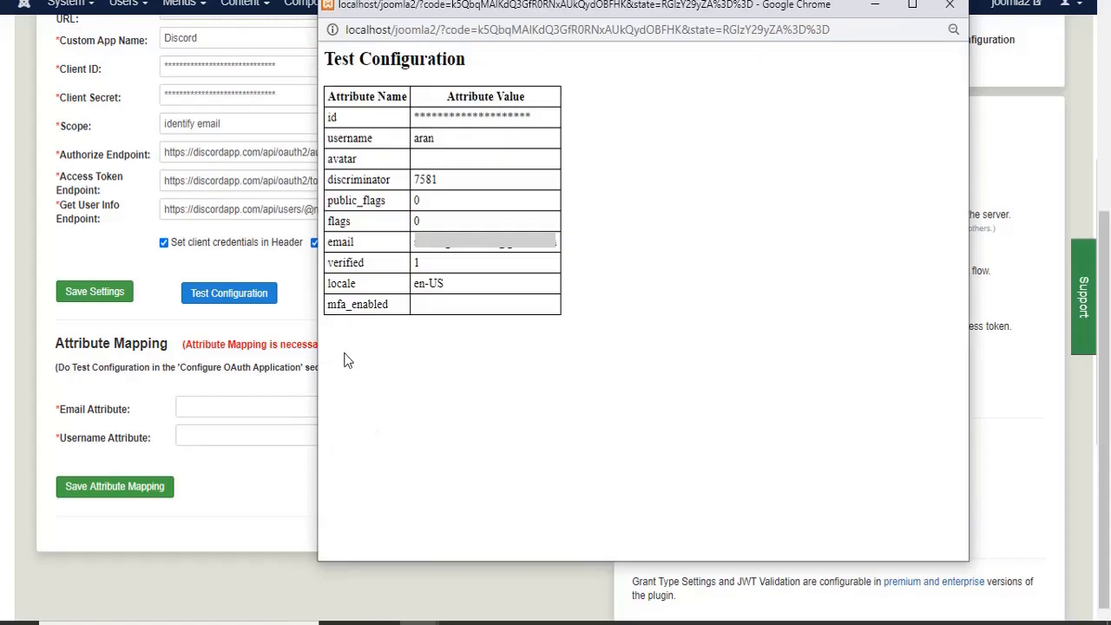
{"action": "double_click", "coordinate": [340, 242]}
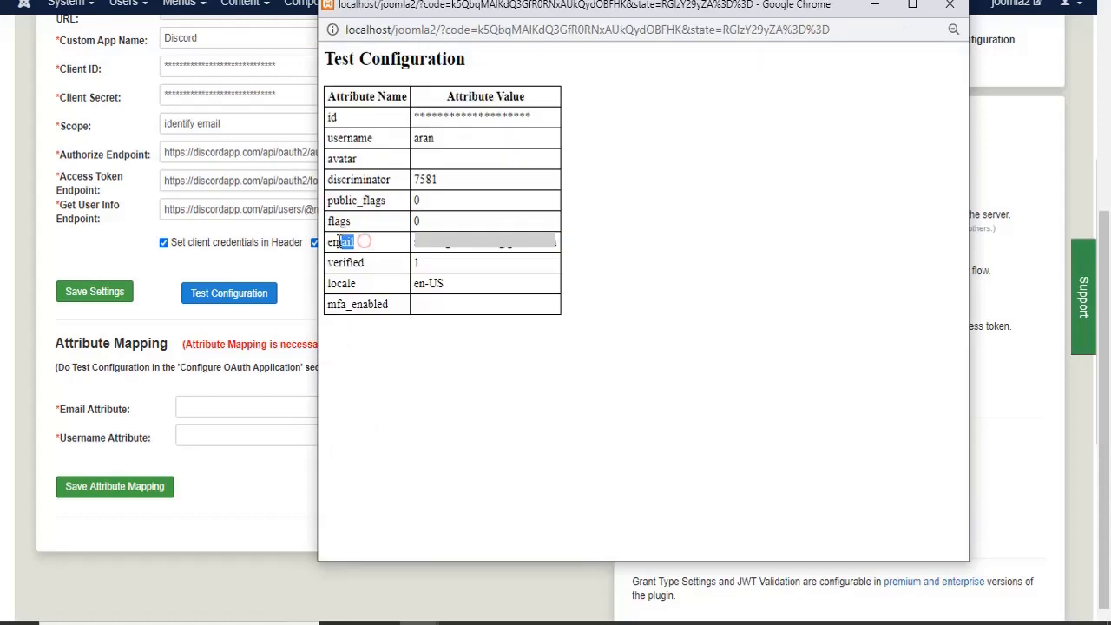
{"action": "double_click", "coordinate": [340, 241]}
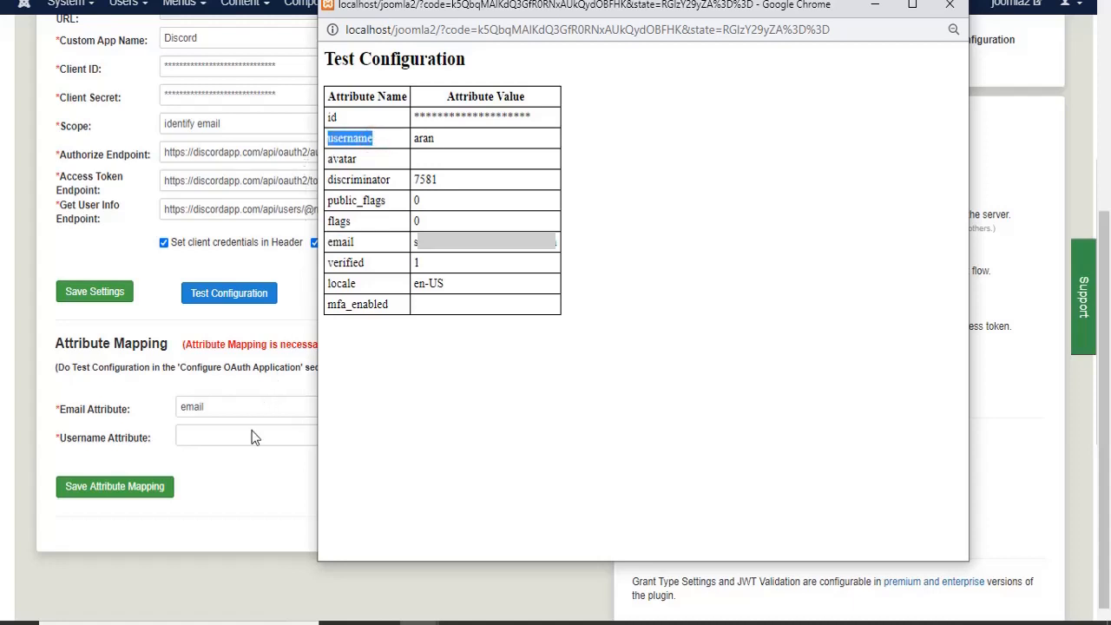
Set the Username Attribute to 'username' and save the attribute mapping
{"action": "type", "text": "username"}
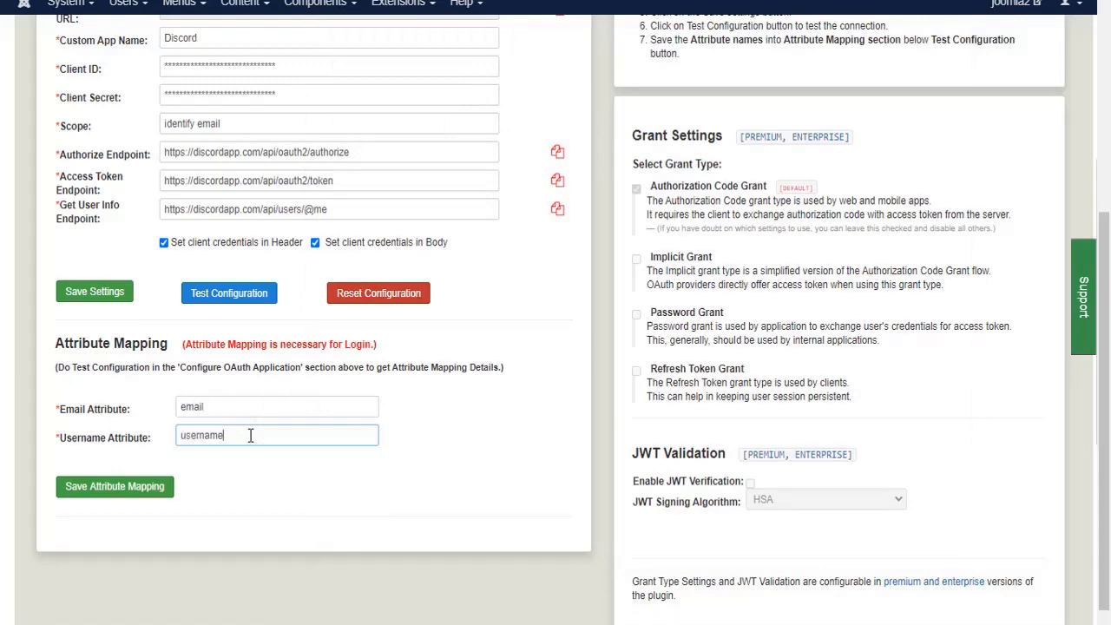
{"action": "mouse_move", "coordinate": [232, 458]}
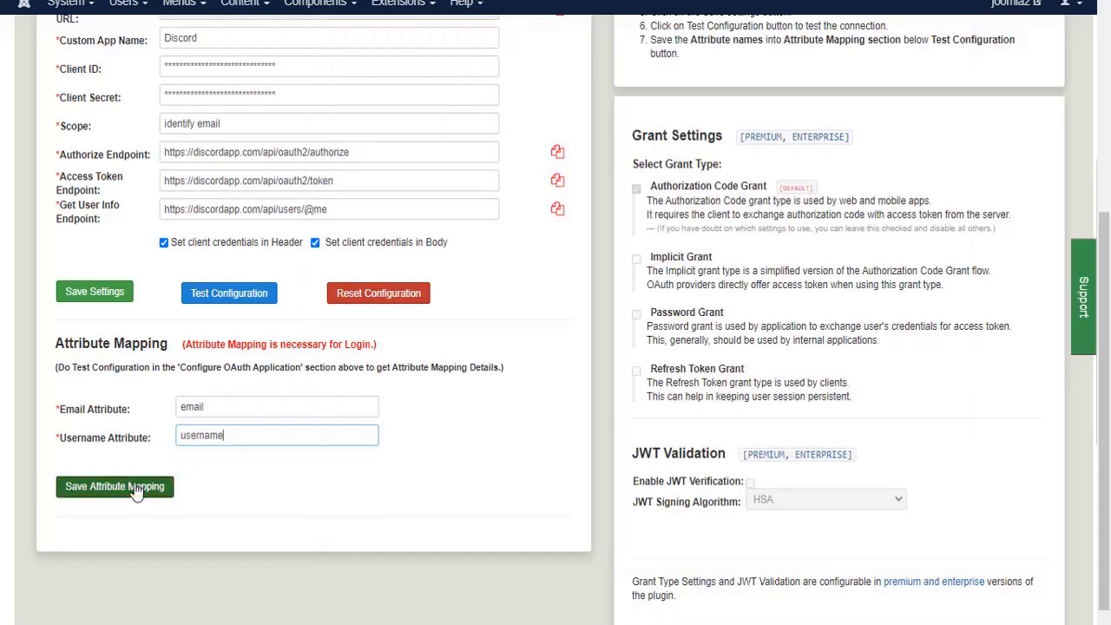
{"action": "left_click", "coordinate": [114, 487]}
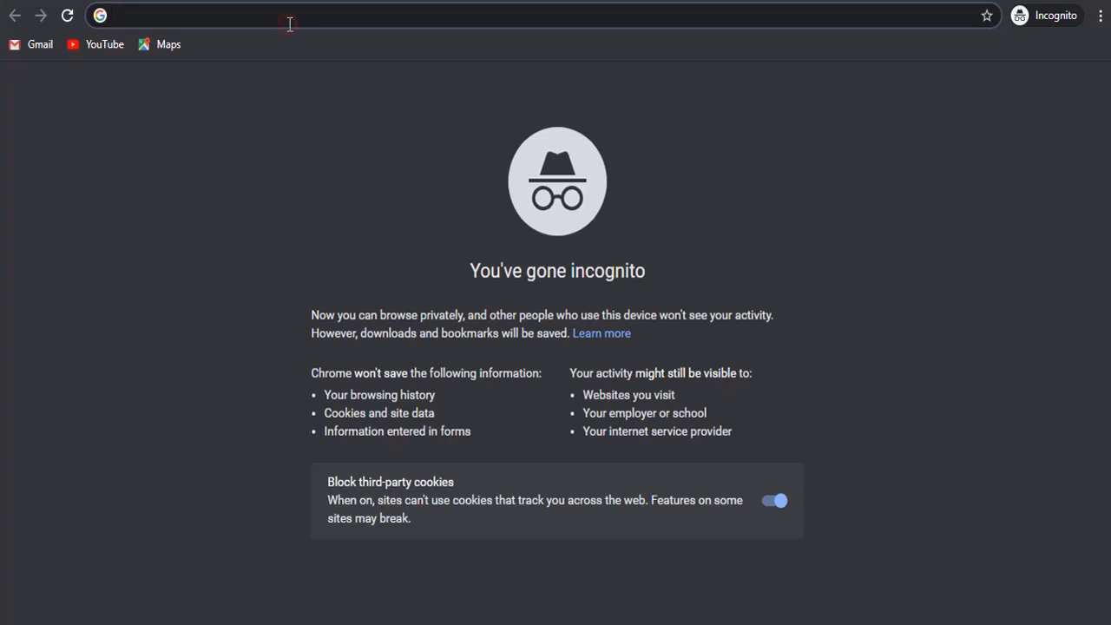
Visit localhost/joomla/?morequest=oauthredirect&app_name=discord incognito and log in with the Discord account
{"action": "type", "text": "localhost/joomla/?morequest=oauthredirect&app_name=discord"}
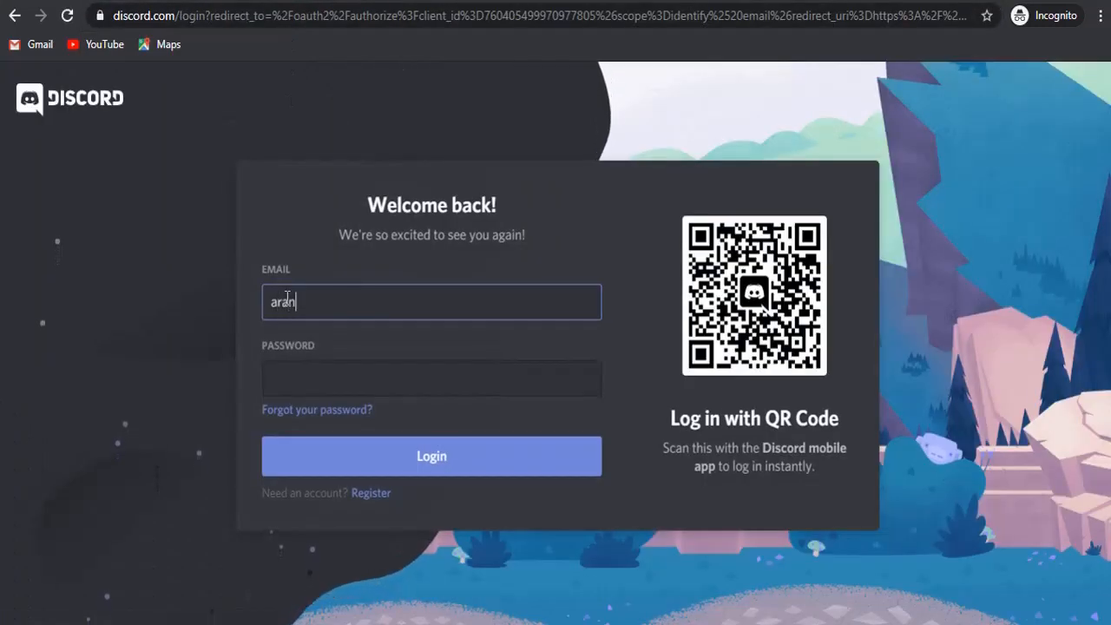
{"action": "type", "text": "@onmicrosoft.com"}
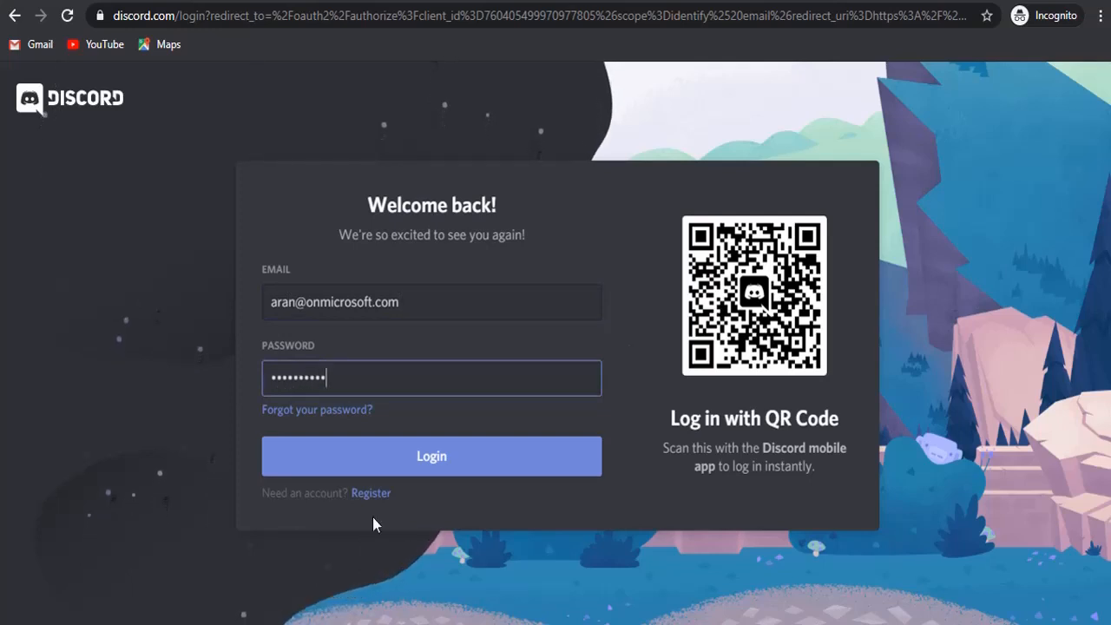
{"action": "left_click", "coordinate": [430, 455]}
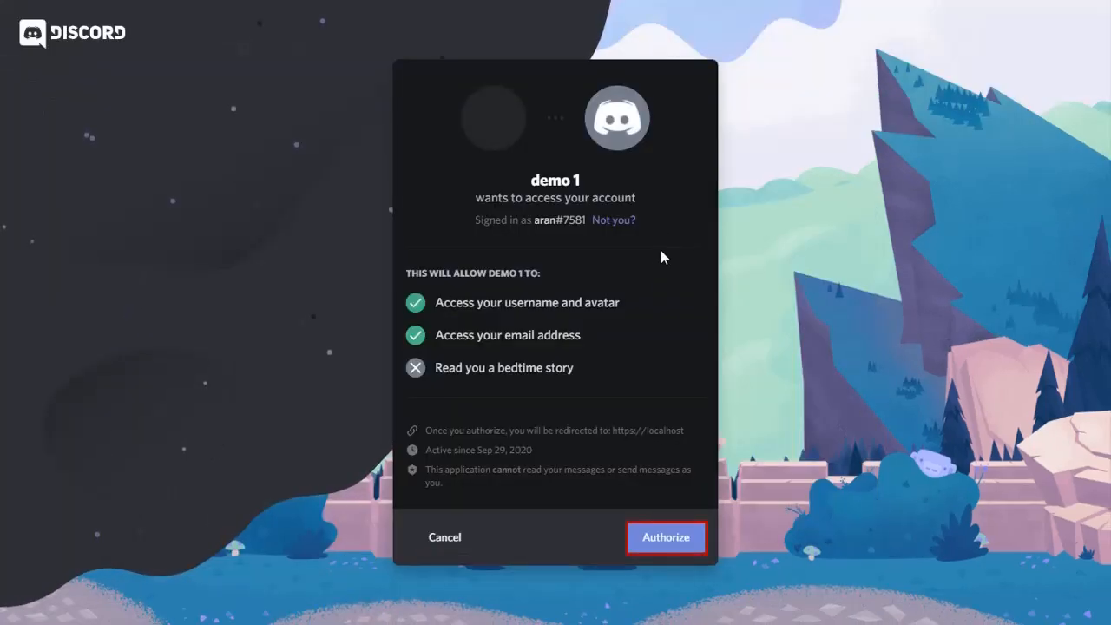
Authorize demo 1 on Discord's consent screen, landing logged in on the Joomla site
{"action": "left_click", "coordinate": [667, 537]}
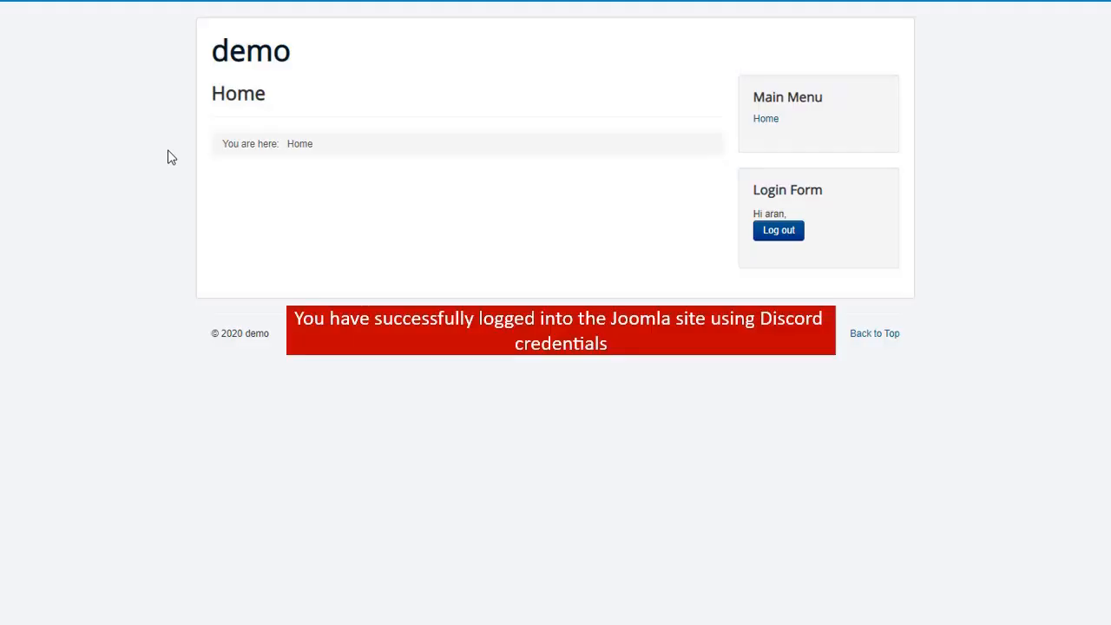
{"action": "mouse_move", "coordinate": [298, 217]}
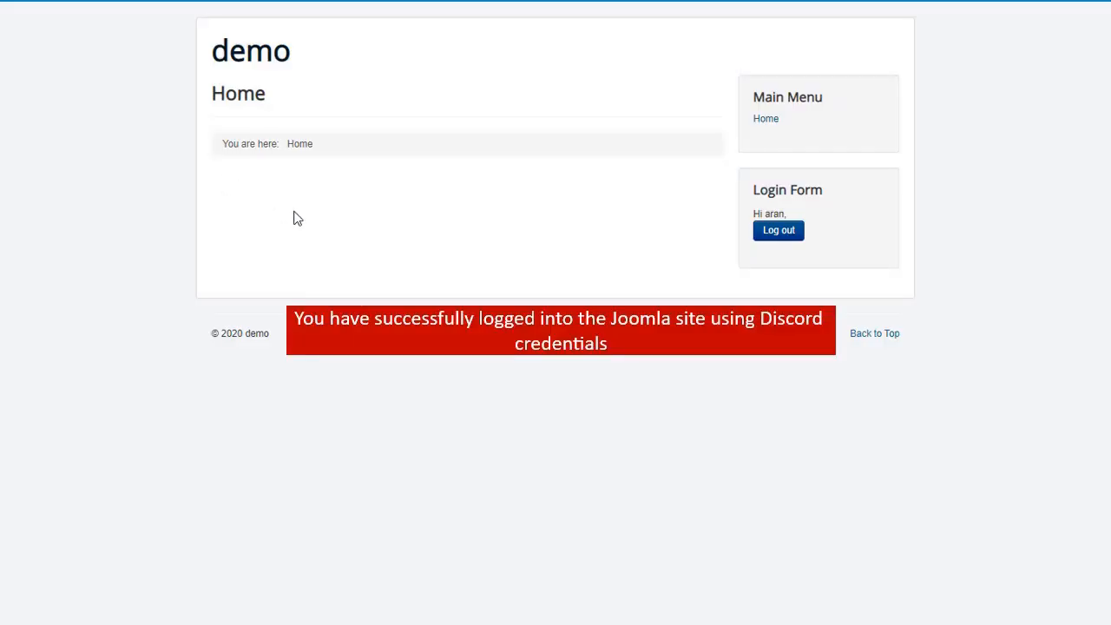